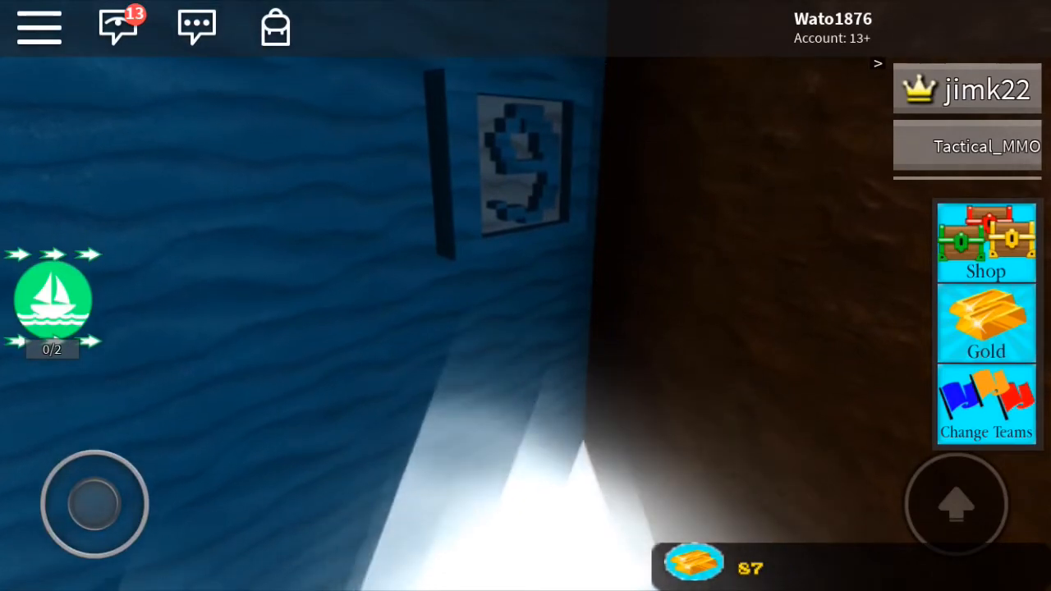
# Leave the number 9 sign area and bring up the chat log with players' recent messages.
pyautogui.click(118, 26)
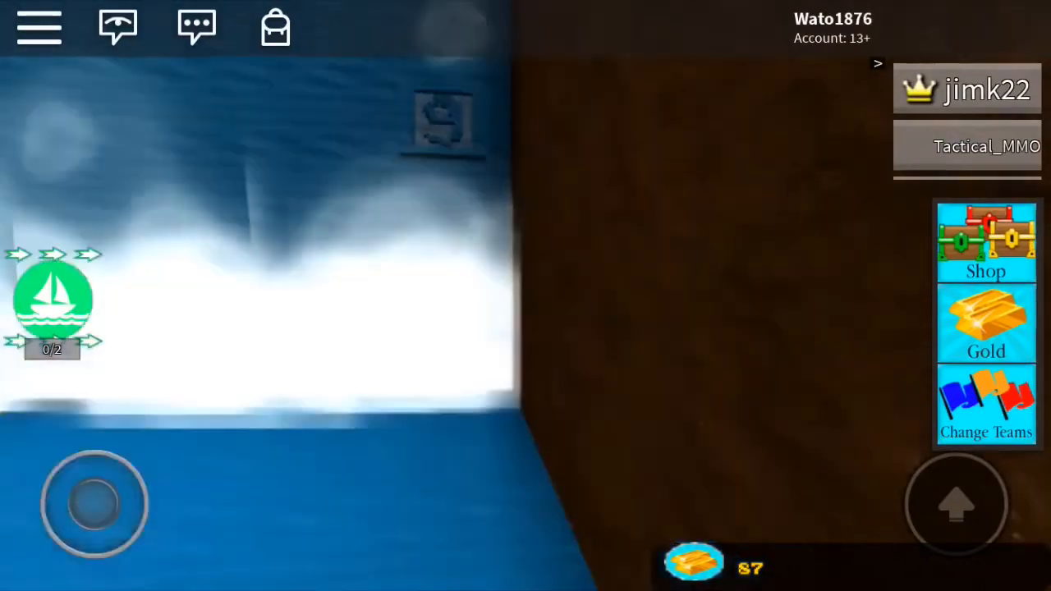
pyautogui.click(119, 26)
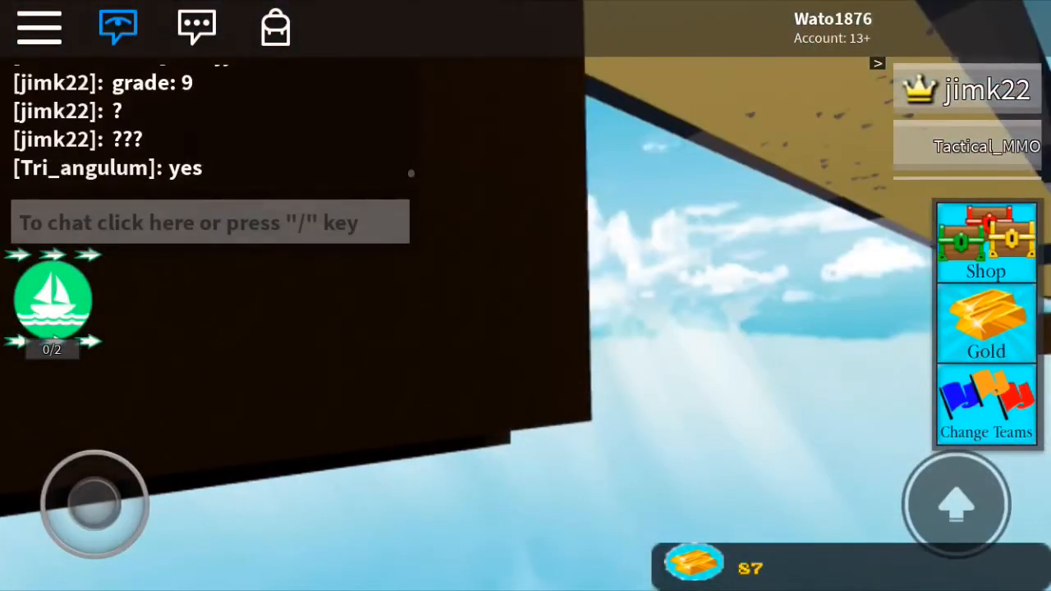